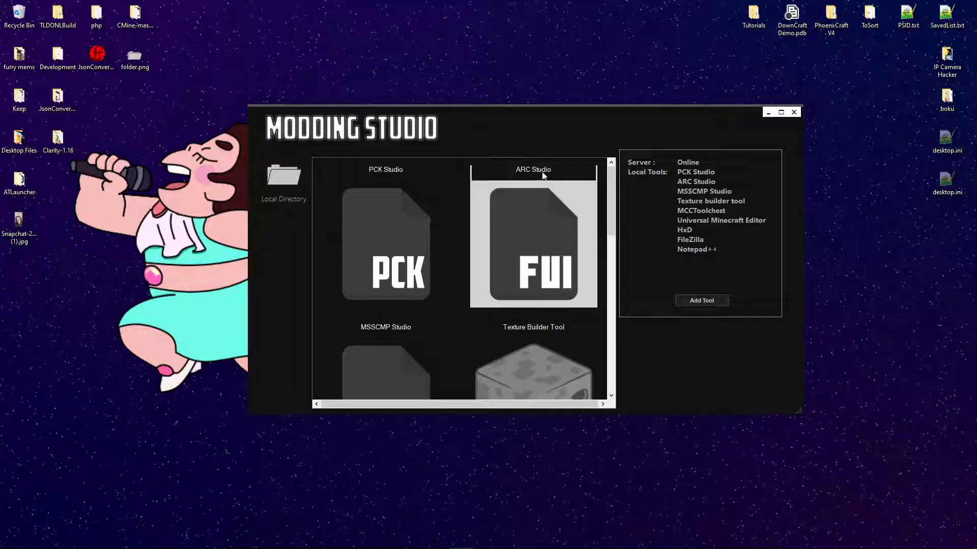
pyautogui.moveTo(566, 163)
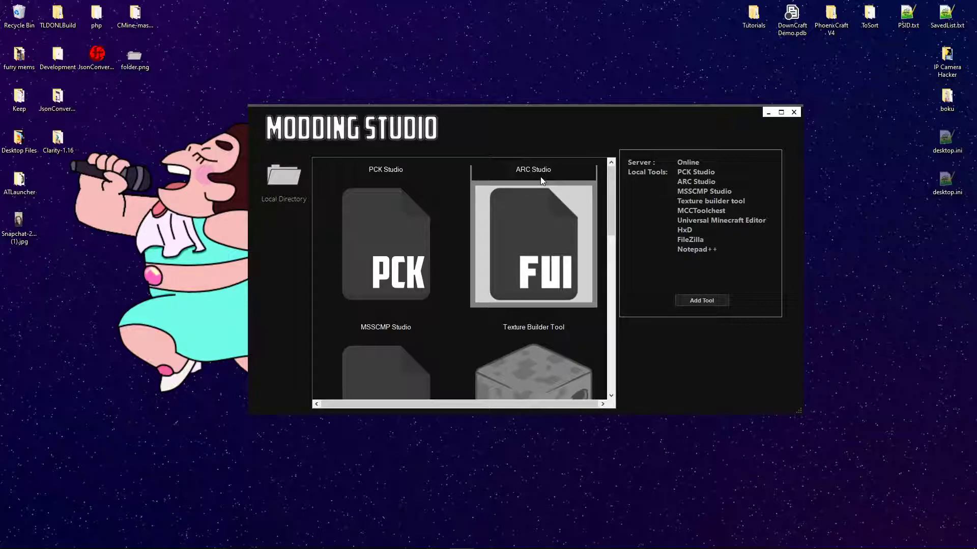
# Step: Launch ARC Studio and load MediaPS3.arc from the Tutorials structures folder
pyautogui.doubleClick(532, 243)
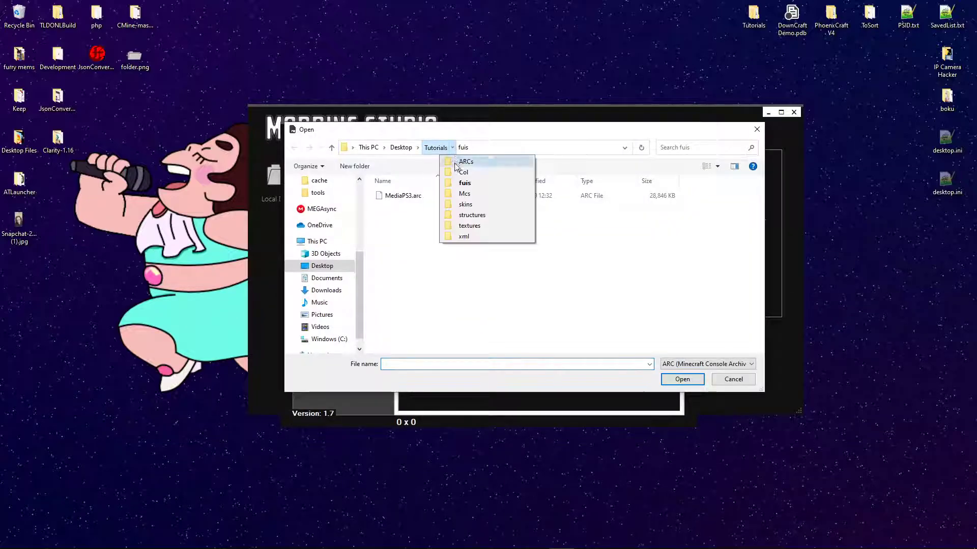
pyautogui.moveTo(472, 214)
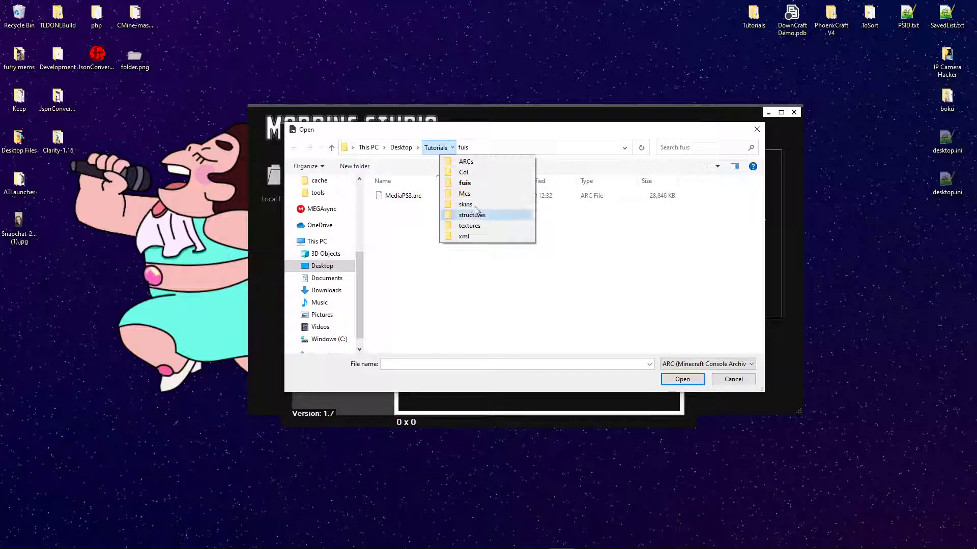
pyautogui.click(471, 215)
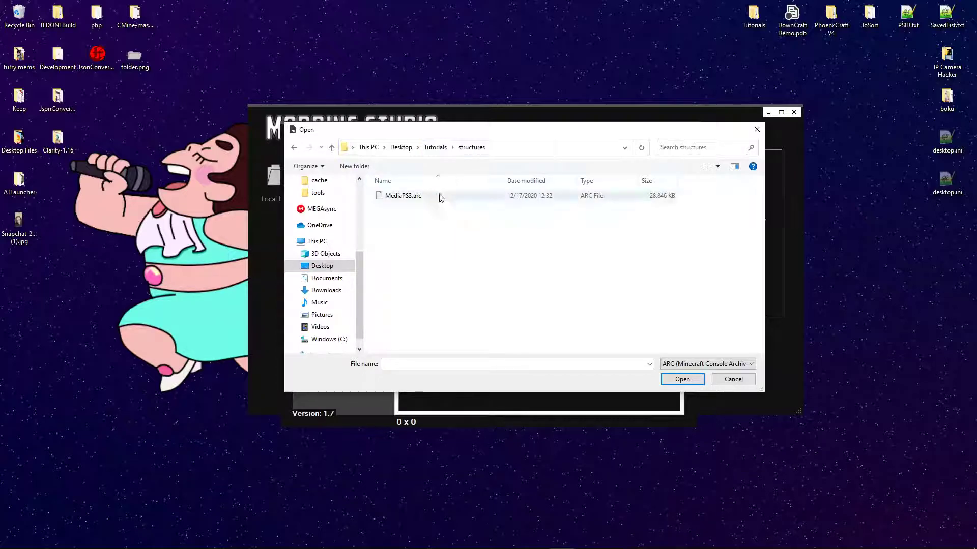
pyautogui.click(681, 379)
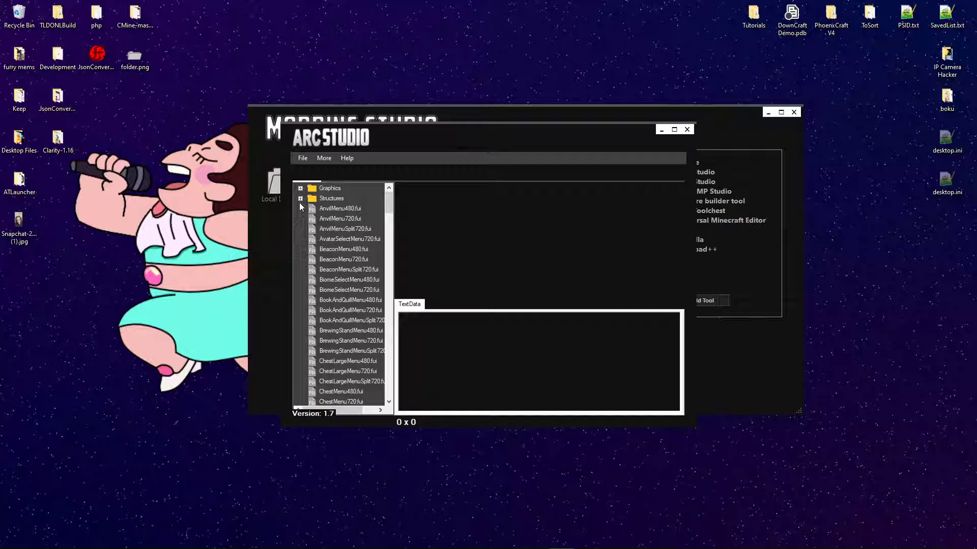
# Step: Expand the Structures folder and bring ruin3_brick into NBTExplorer
pyautogui.click(299, 198)
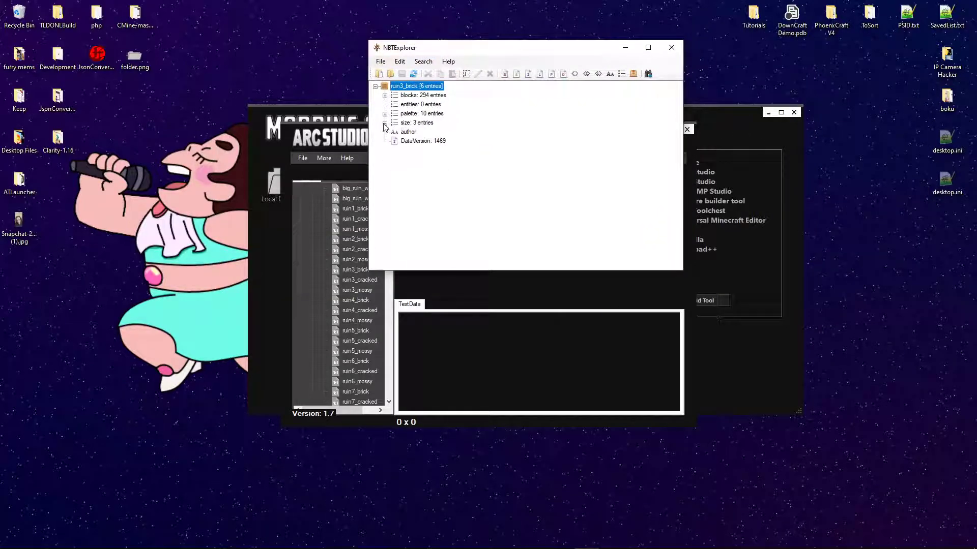
# Step: Expand blocks and palette to reveal gravel, magma_block and chiseled_stone_bricks entries
pyautogui.click(409, 132)
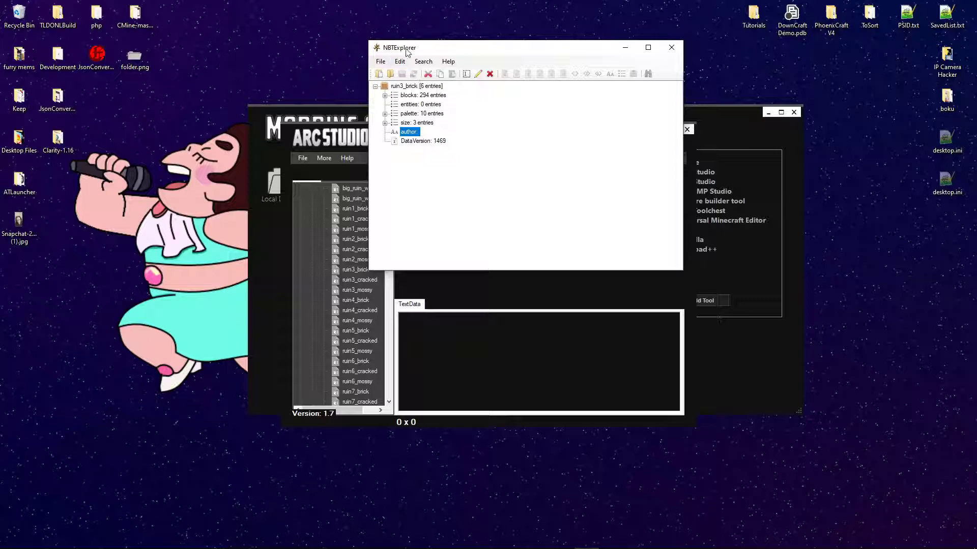
pyautogui.click(379, 61)
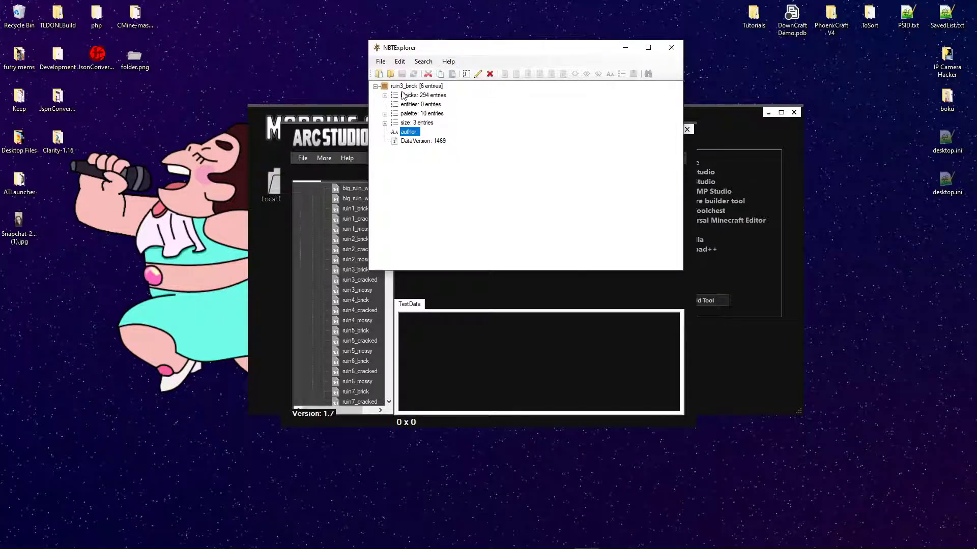
pyautogui.click(386, 95)
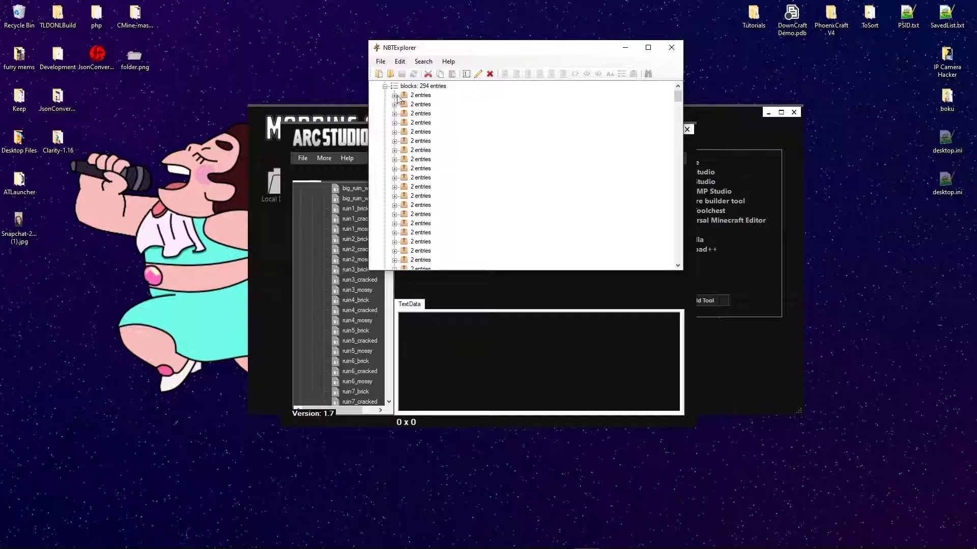
pyautogui.click(395, 95)
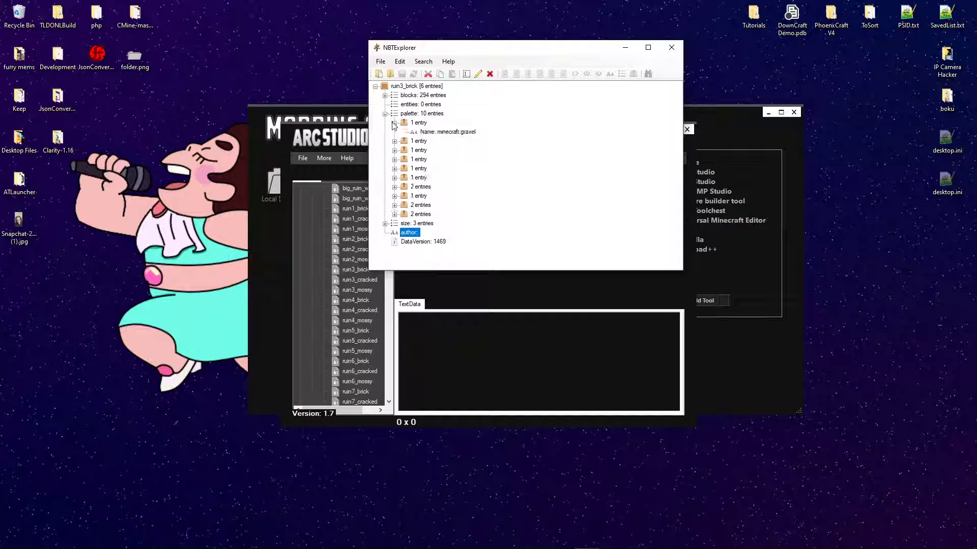
pyautogui.click(394, 141)
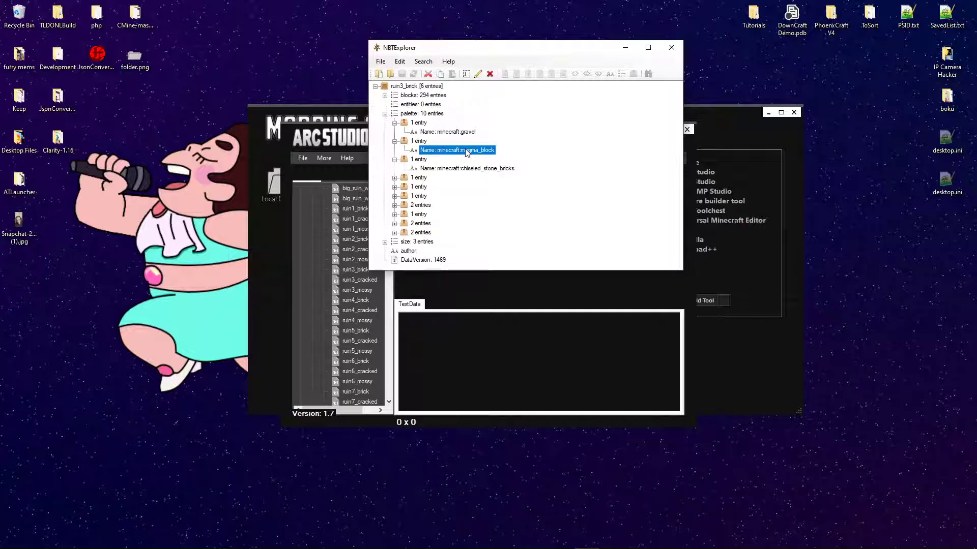
# Step: Reveal the structure_block palette entry with mode data, then close ruin3_brick and return to the archive
pyautogui.doubleClick(457, 151)
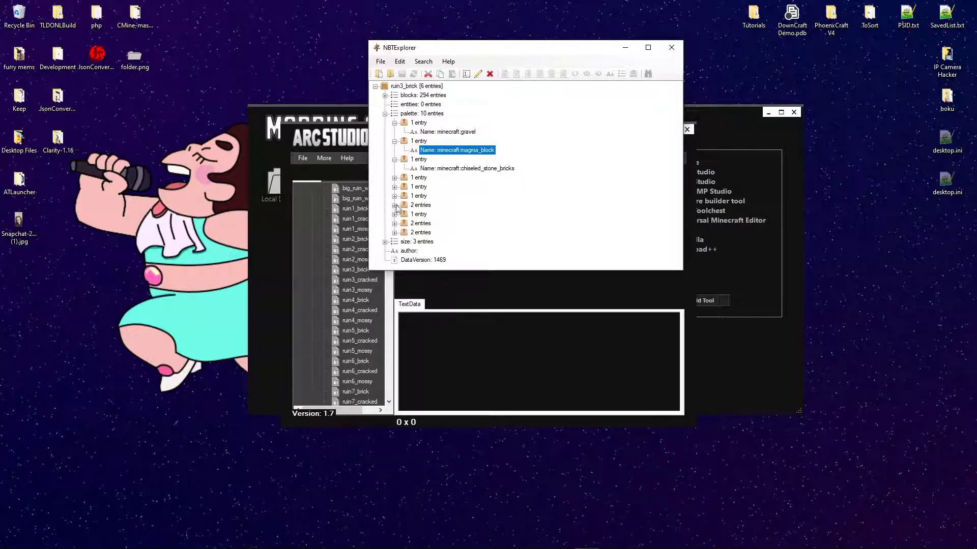
pyautogui.click(396, 205)
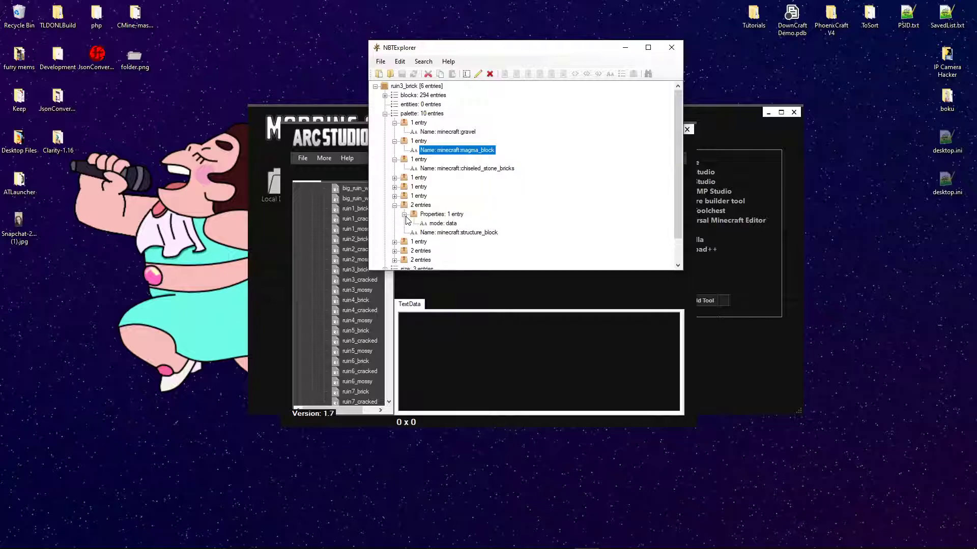
pyautogui.click(443, 223)
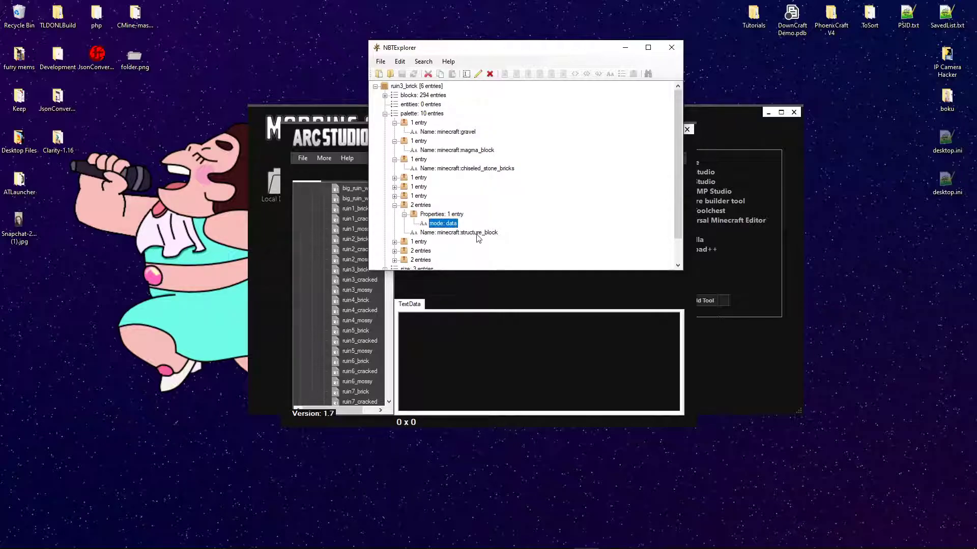
pyautogui.click(459, 232)
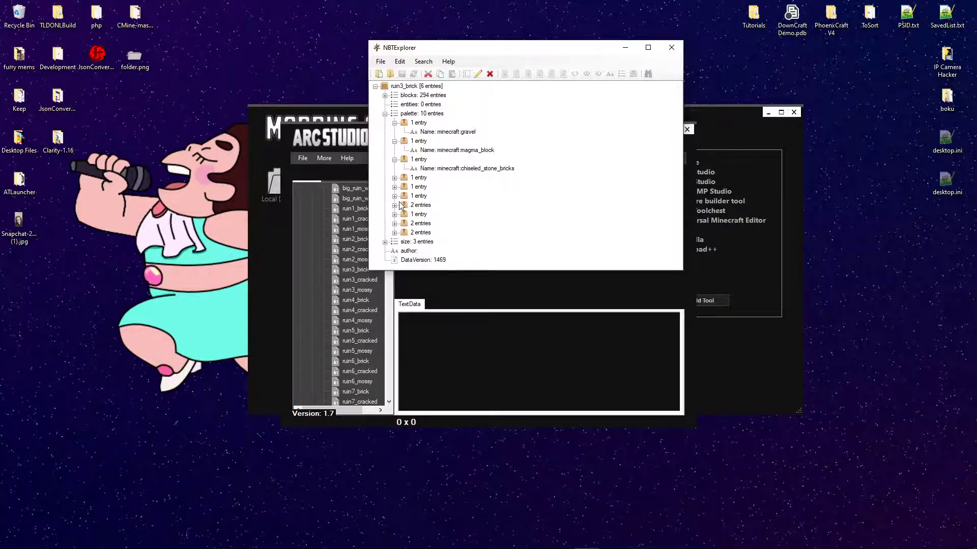
pyautogui.click(396, 205)
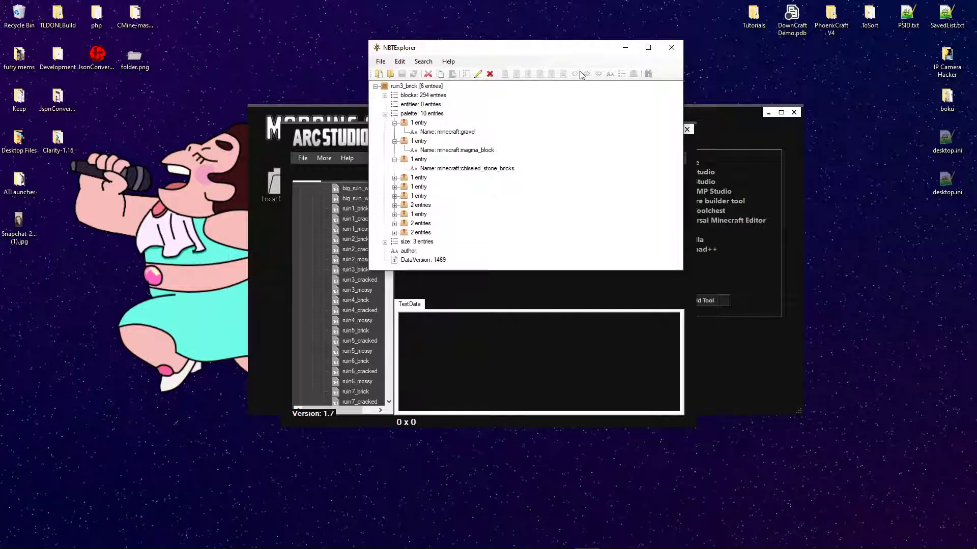
pyautogui.rightClick(349, 259)
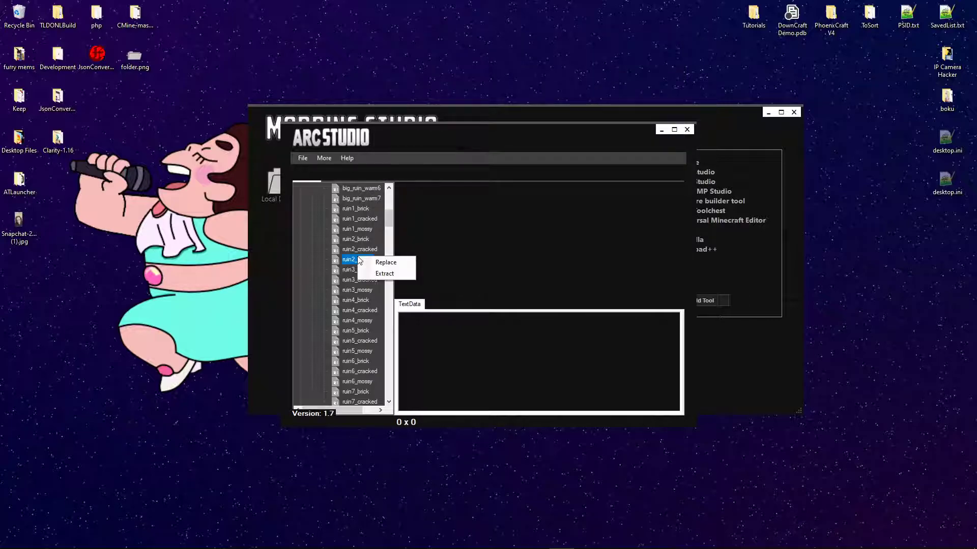
# Step: Extract ruin2_mossy from the archive to the desktop as ruin2_mossy.nbt
pyautogui.click(385, 274)
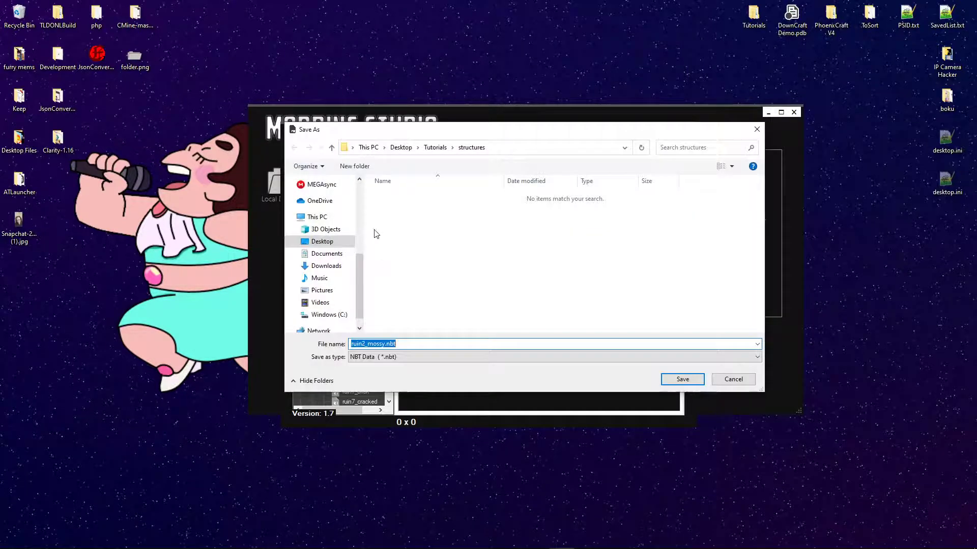
pyautogui.click(399, 342)
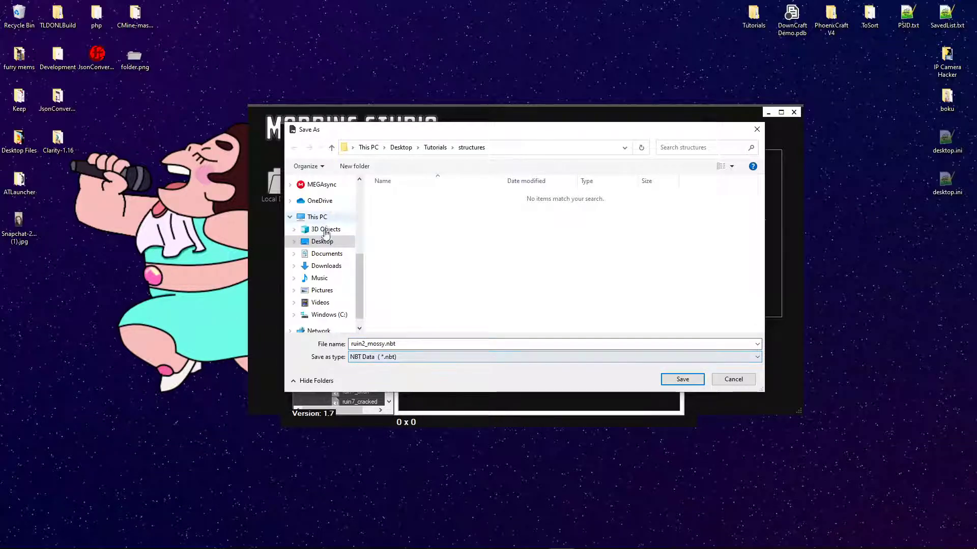
pyautogui.click(322, 242)
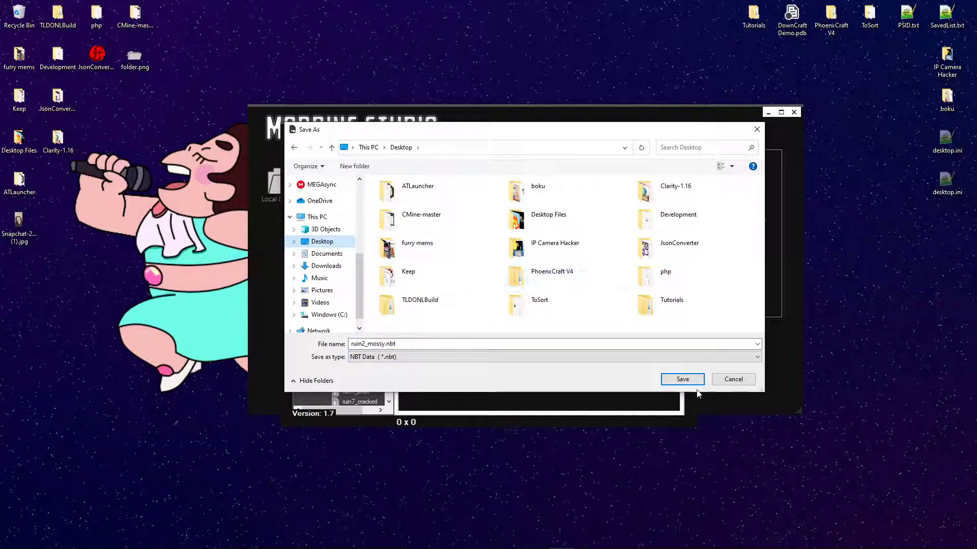
pyautogui.click(682, 379)
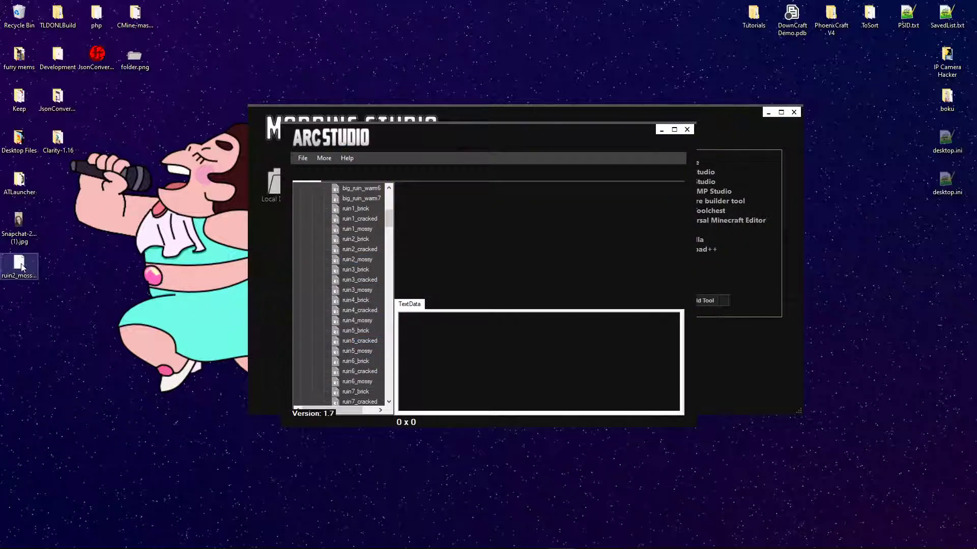
pyautogui.moveTo(19, 264)
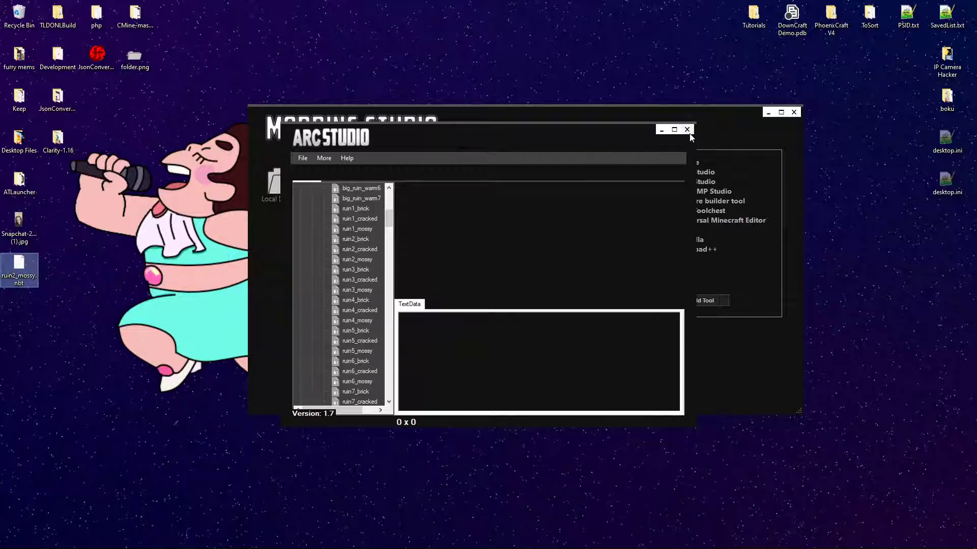
# Step: Dismiss the ruin2_mossy menu and close ARC Studio, leaving the launcher showing
pyautogui.rightClick(357, 260)
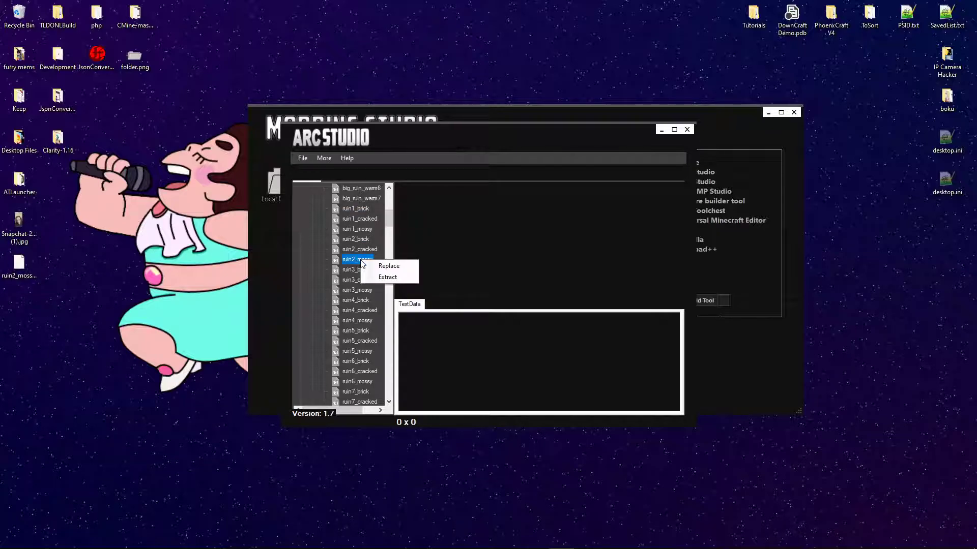
pyautogui.click(303, 158)
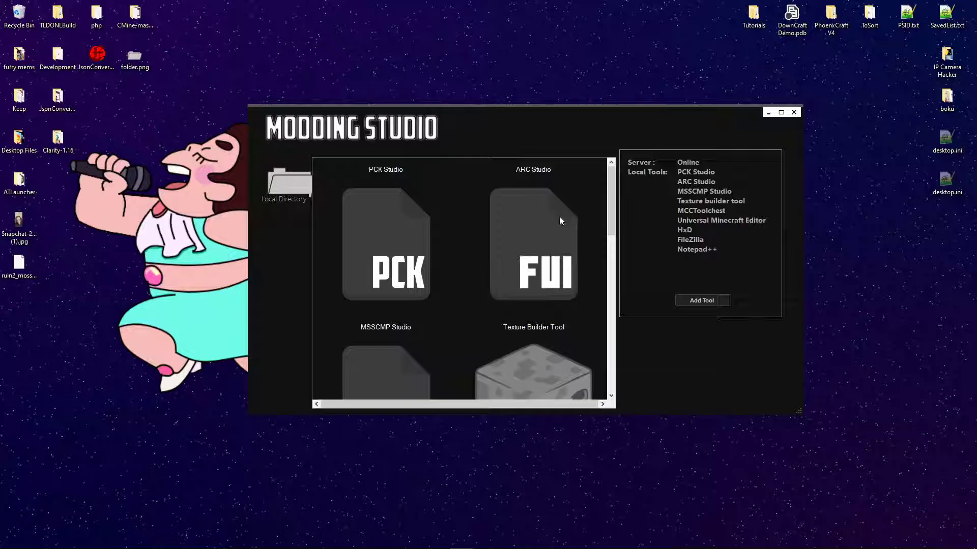
pyautogui.moveTo(541, 228)
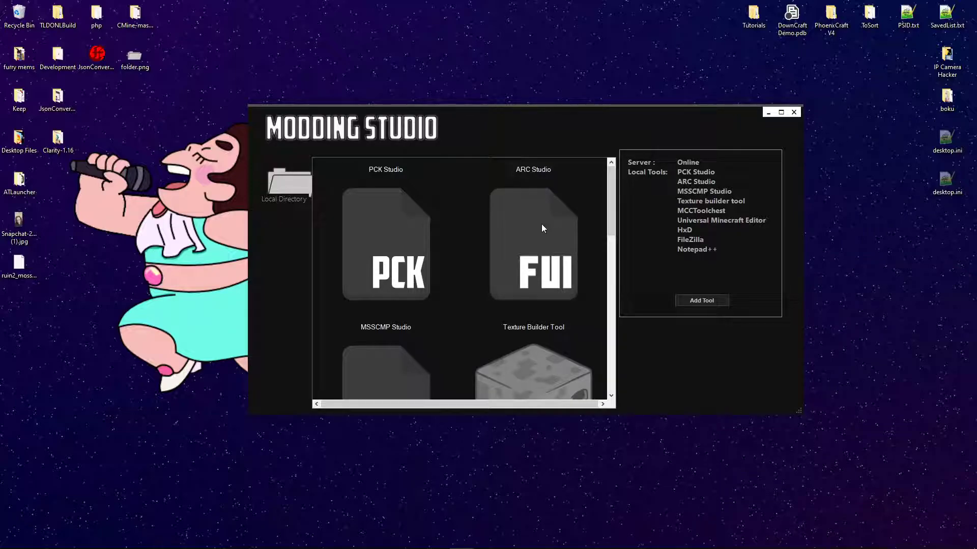
pyautogui.moveTo(548, 222)
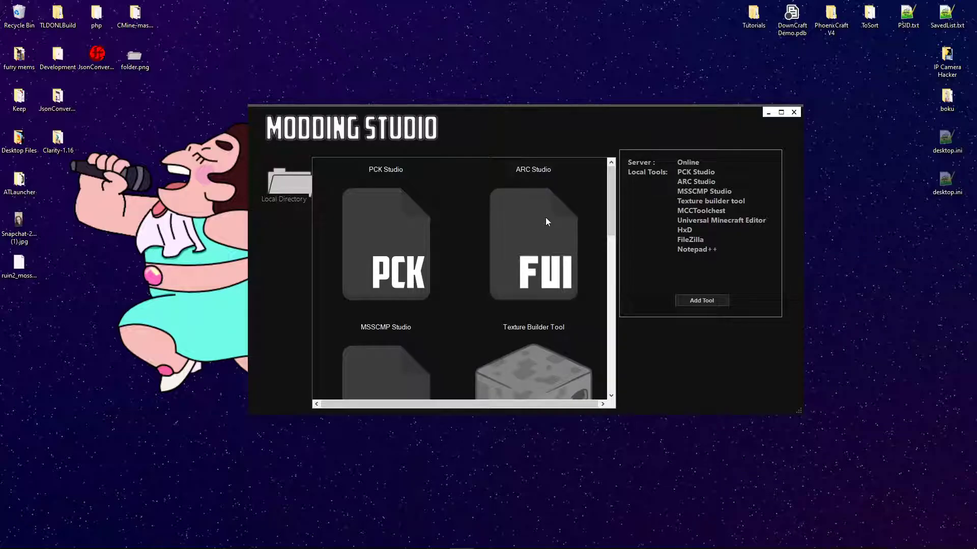